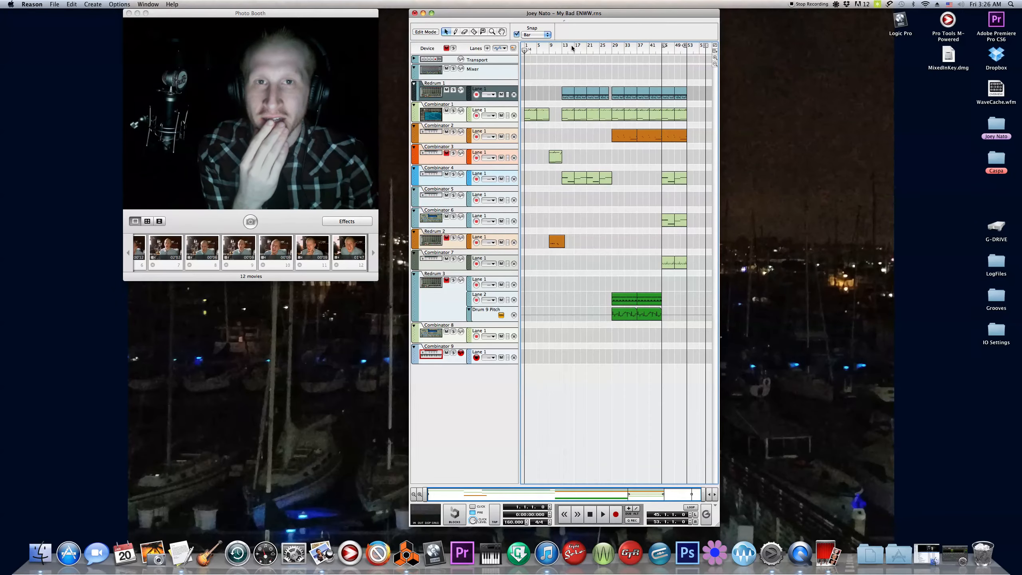
Move the song position along the ruler to bar 29
click(559, 49)
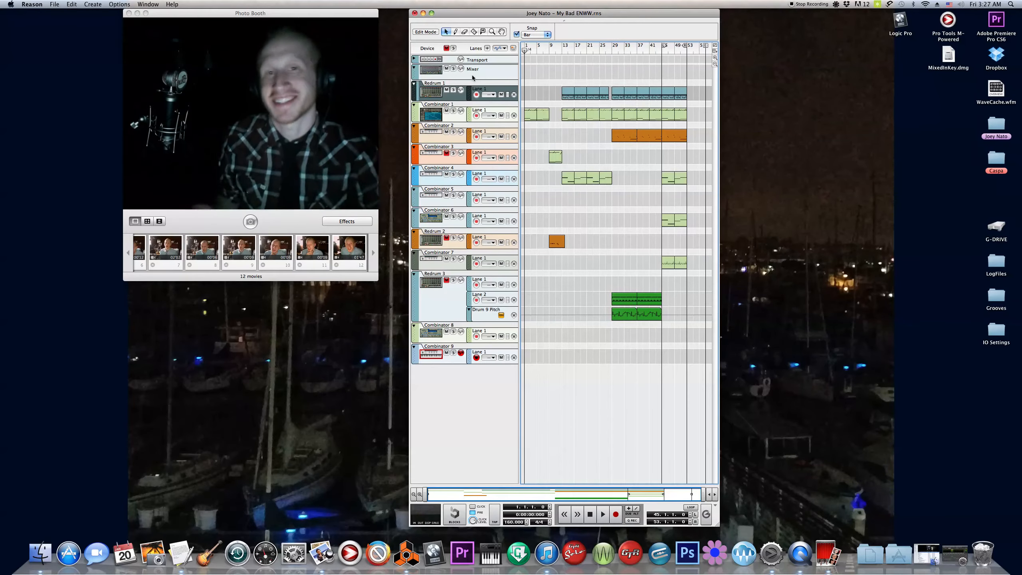
click(568, 51)
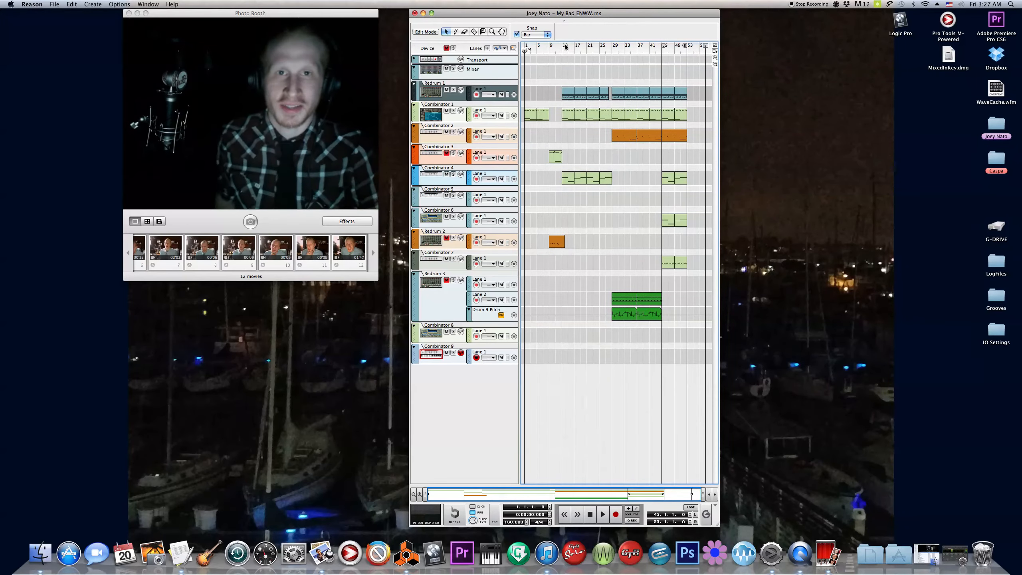
click(611, 50)
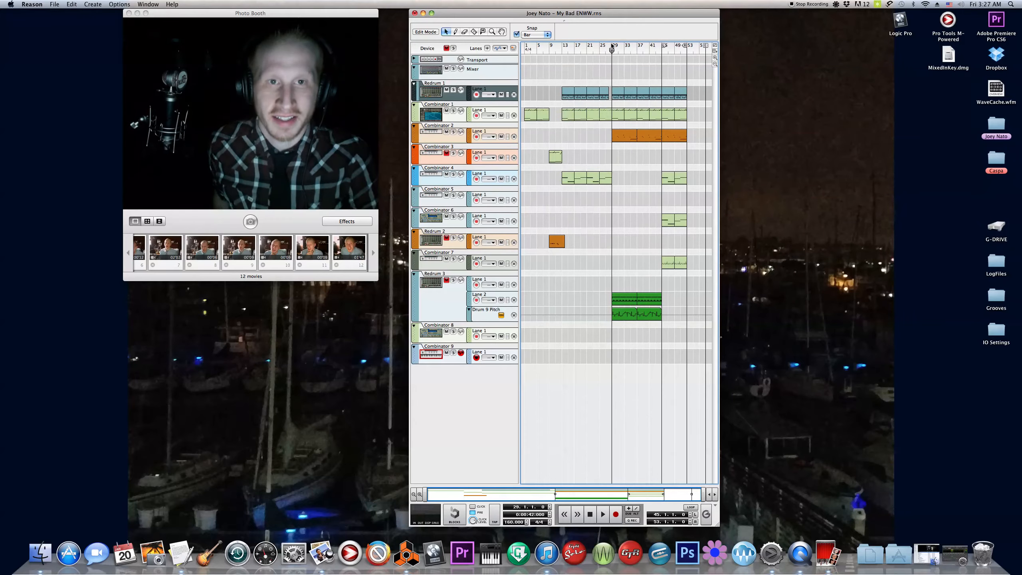
Move the position to bar 45 and play the song from there
click(601, 514)
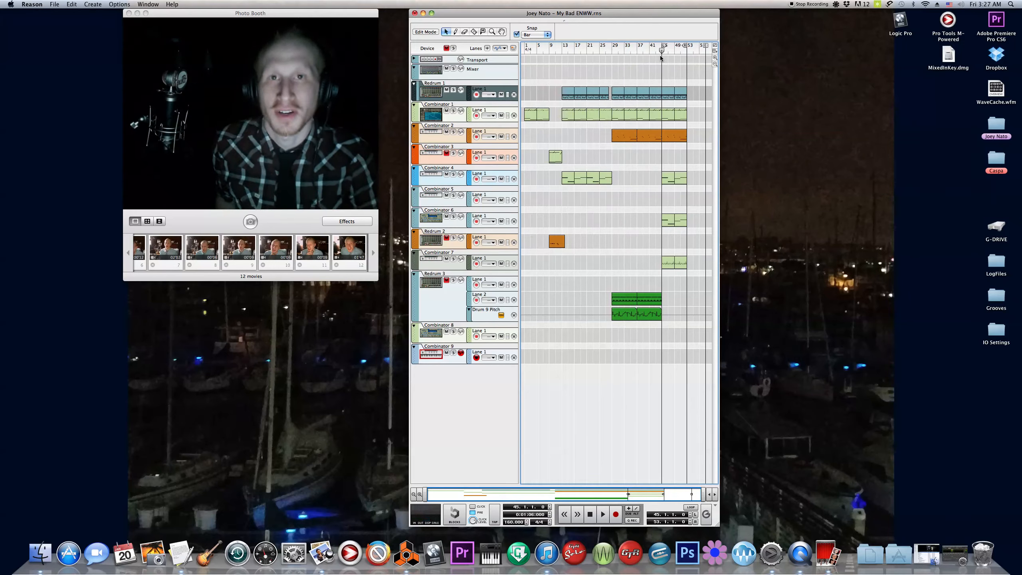
click(601, 514)
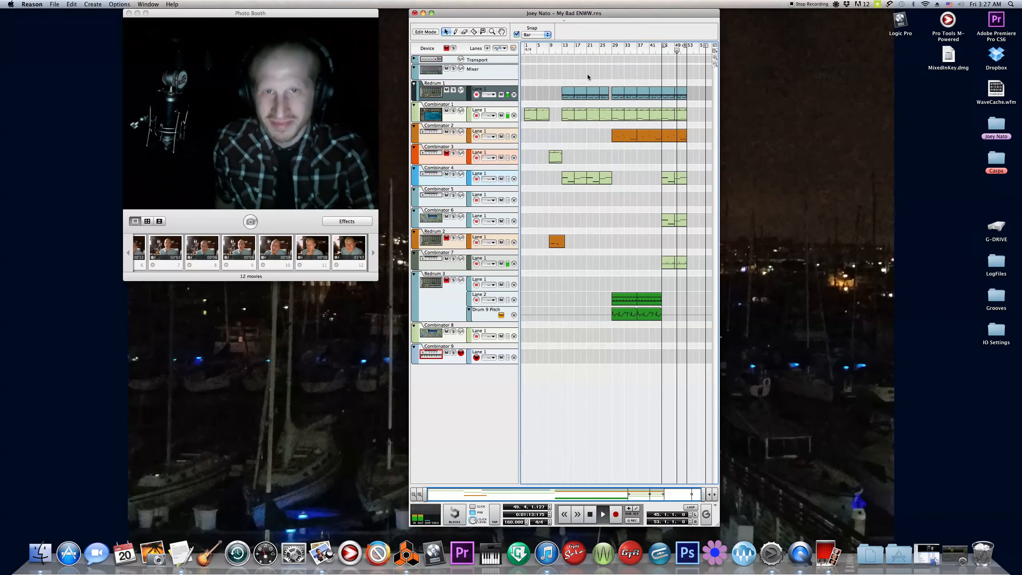
click(590, 514)
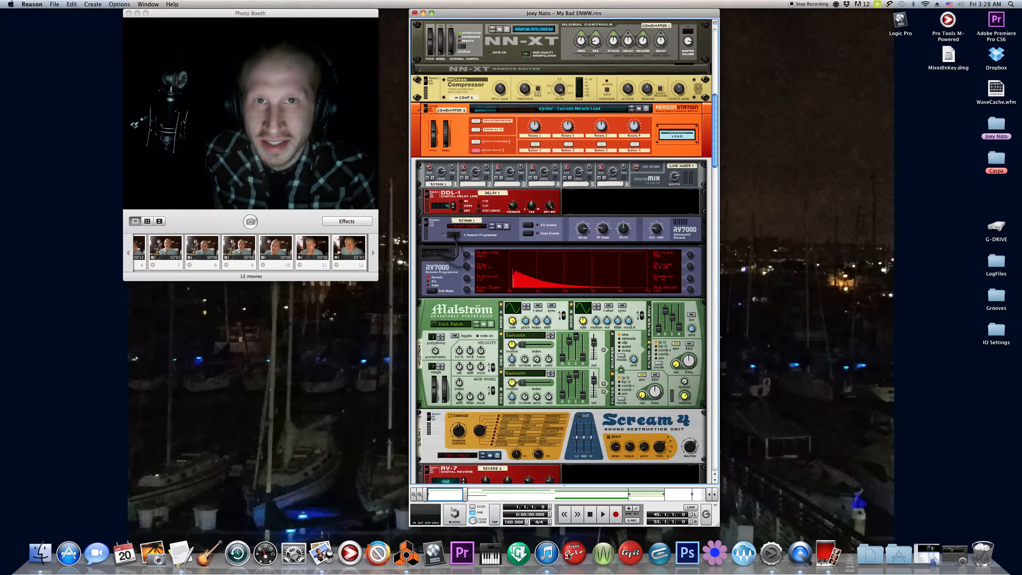
Scroll the rack up to the hardware interface and stop playback at the song start
scroll(up, 3)
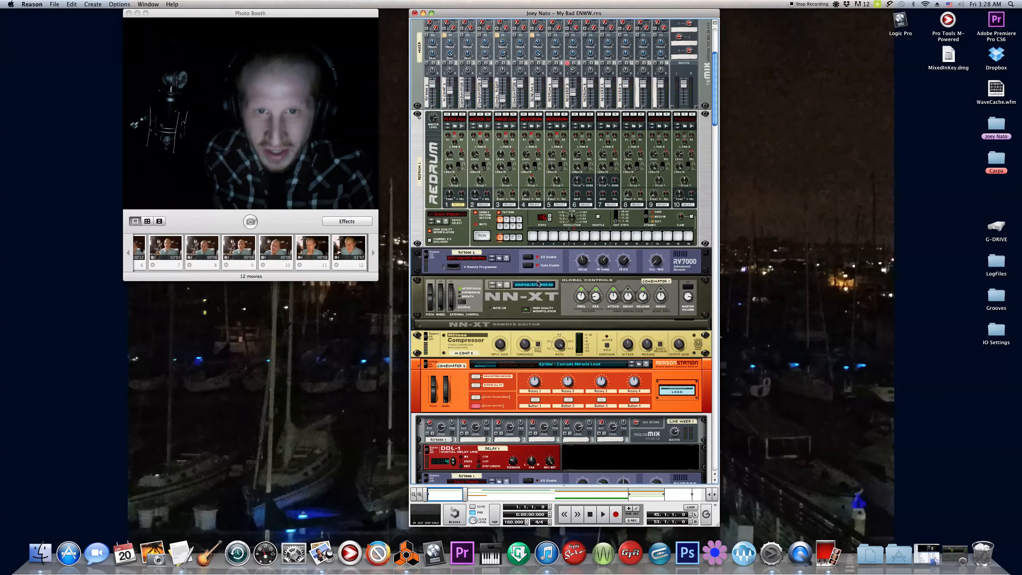
scroll(up, 3)
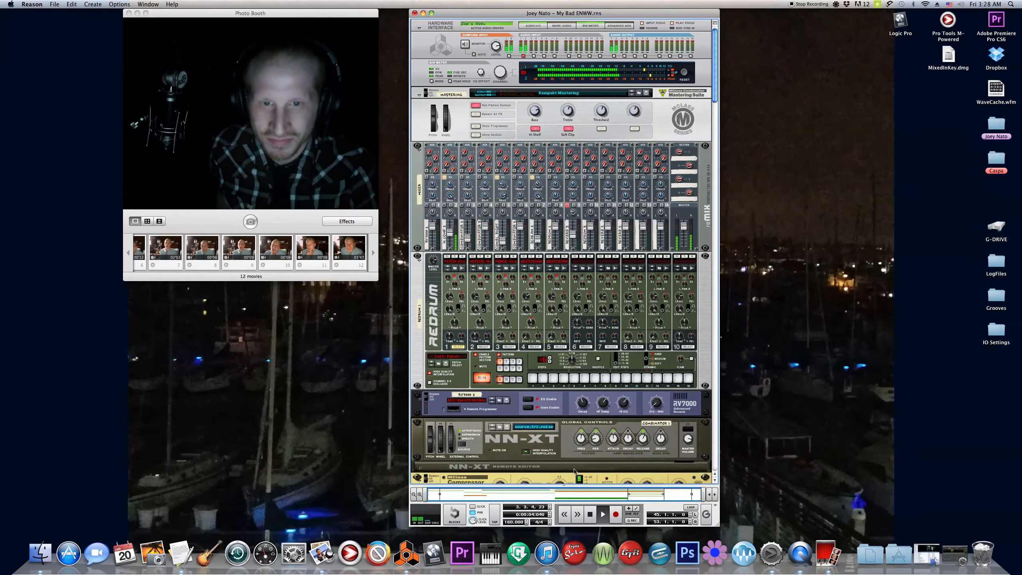
click(590, 515)
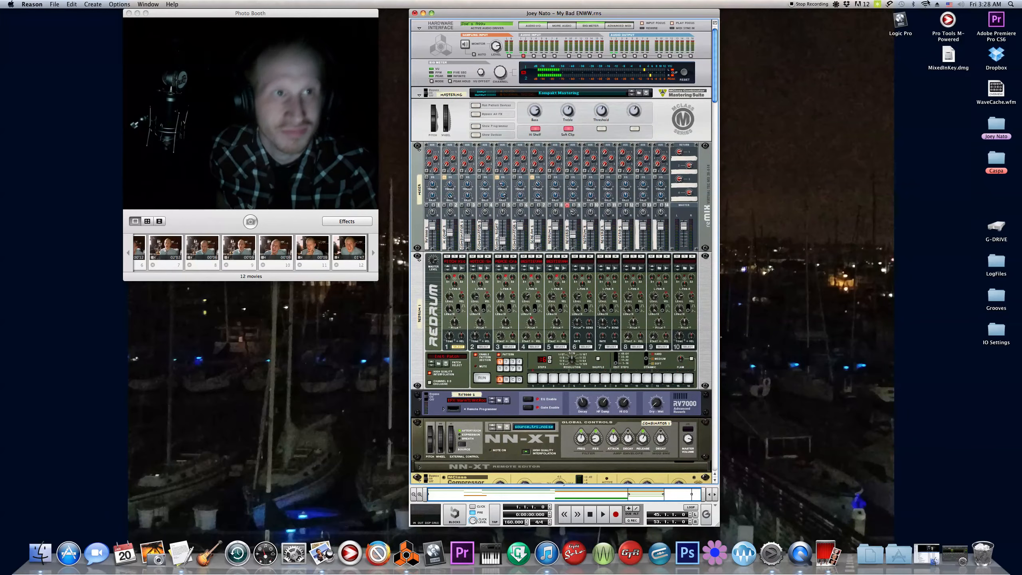
Check the Soundflower output menu and keep ProFire 610 as the audio output
click(836, 4)
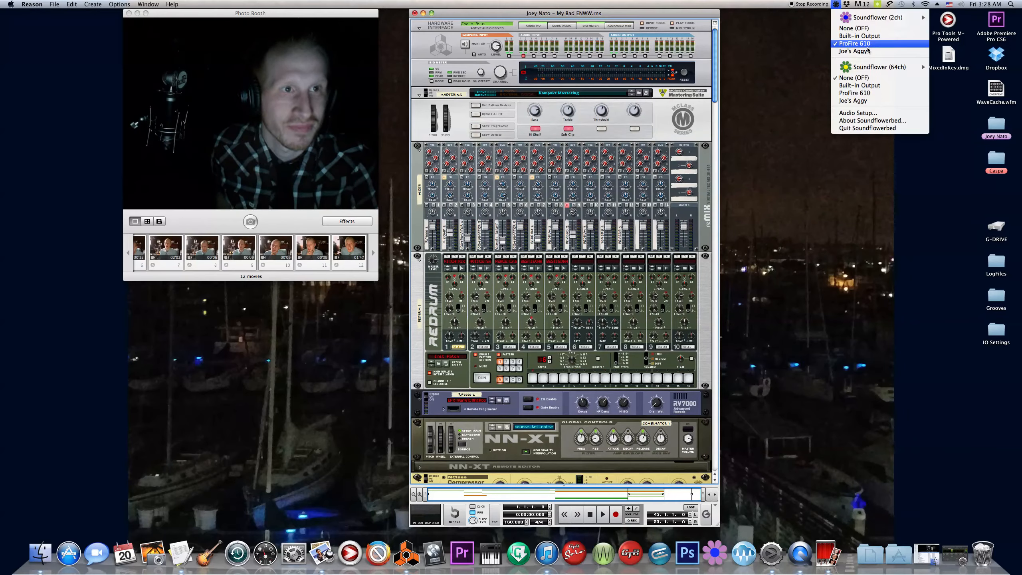
click(837, 5)
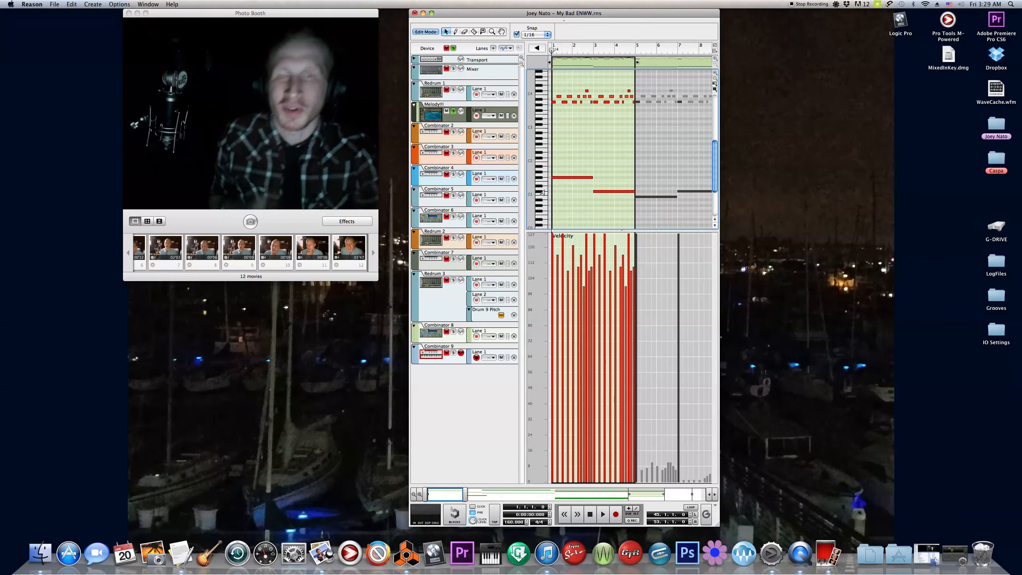
Select the Melody clip's notes, then its bar 5–9 section, for inspection
click(602, 514)
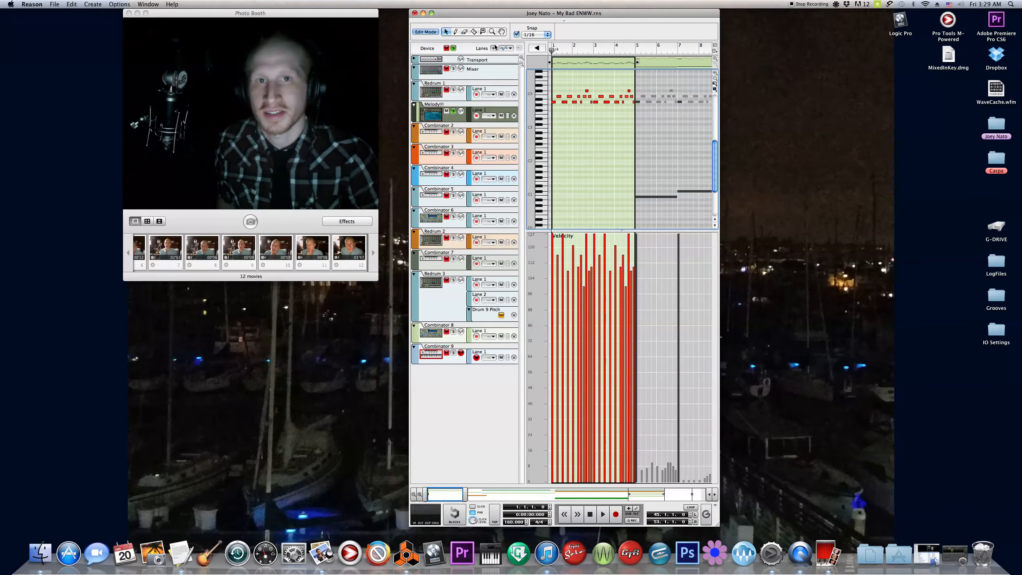
click(601, 514)
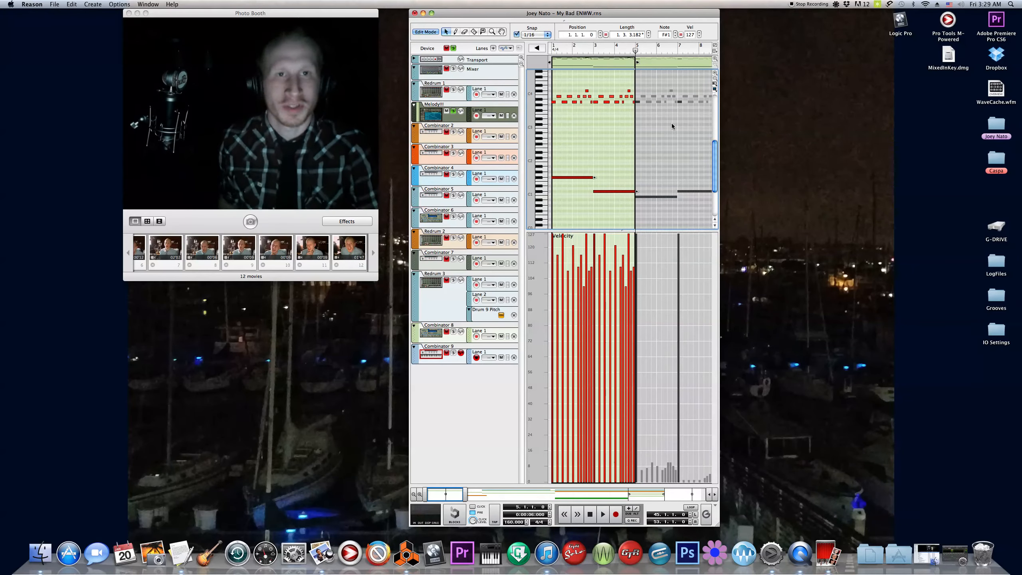
click(602, 515)
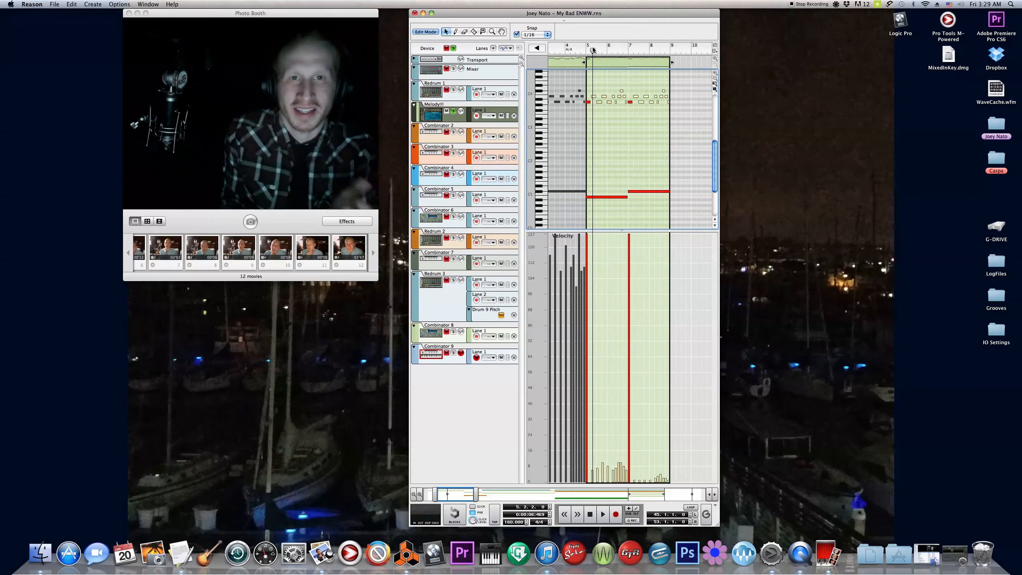
mouse_move(593, 32)
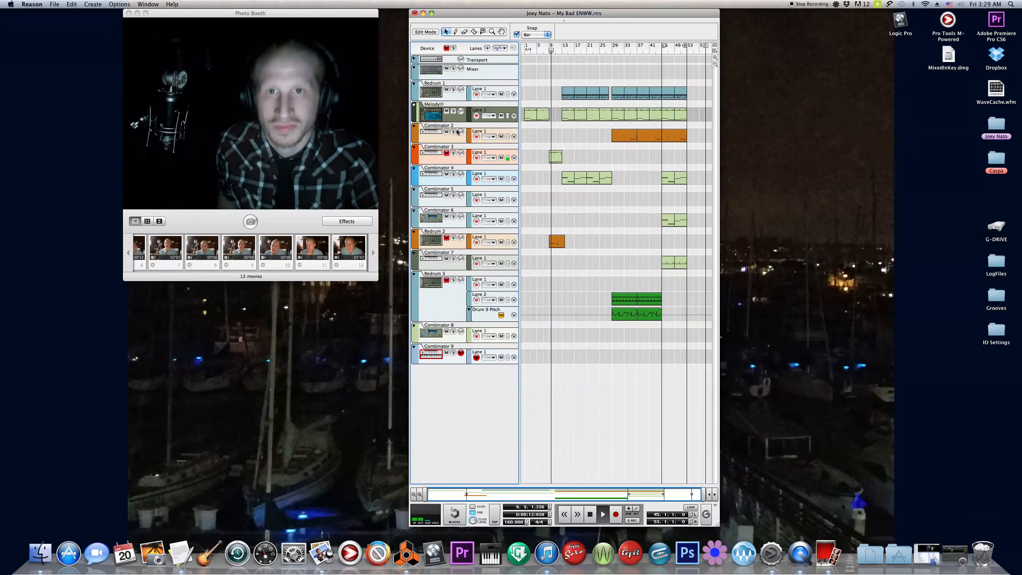
Audition the arrangement from around bar 9, then bar 45, then back at bar 12
click(551, 49)
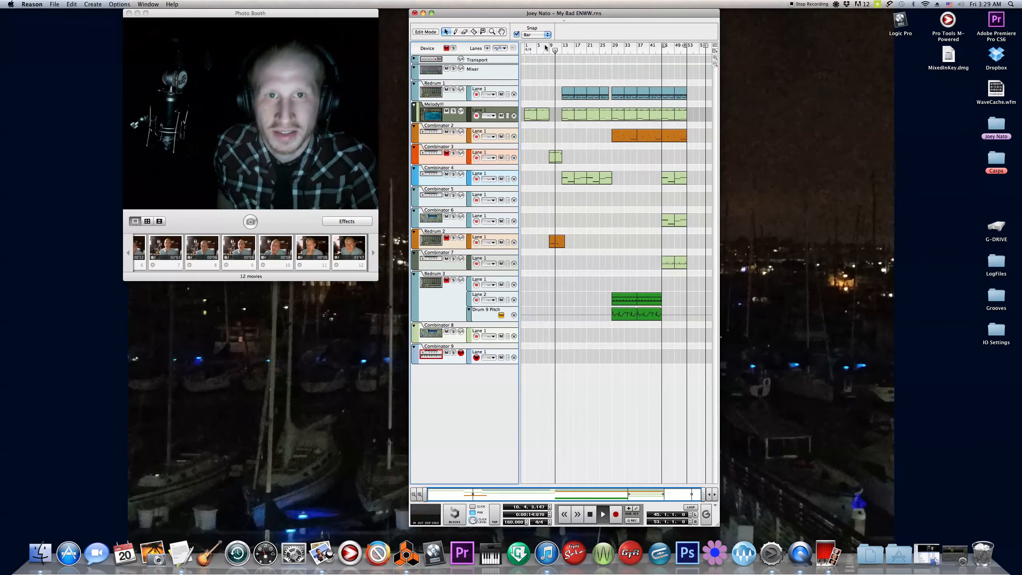
click(549, 50)
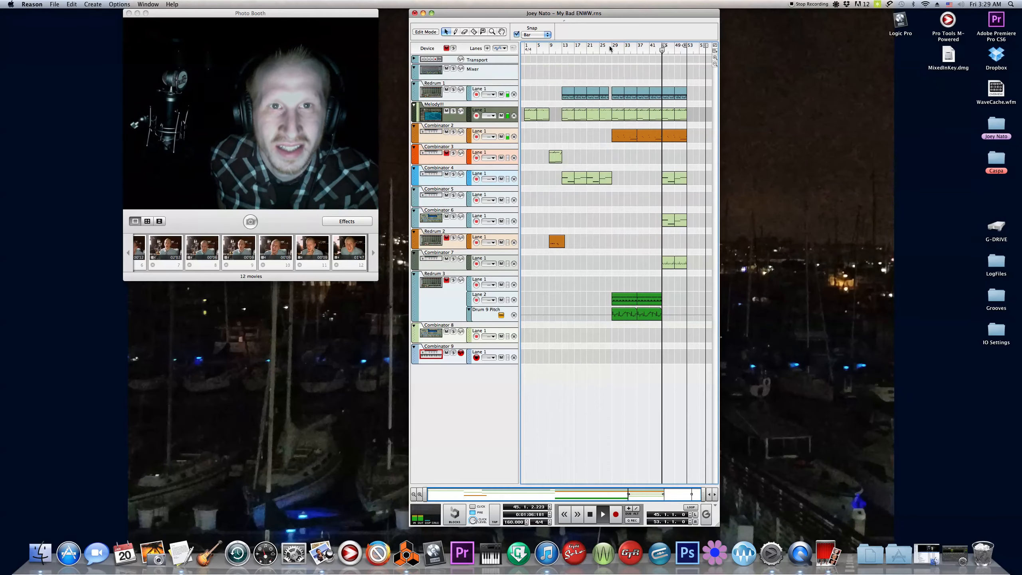
click(608, 45)
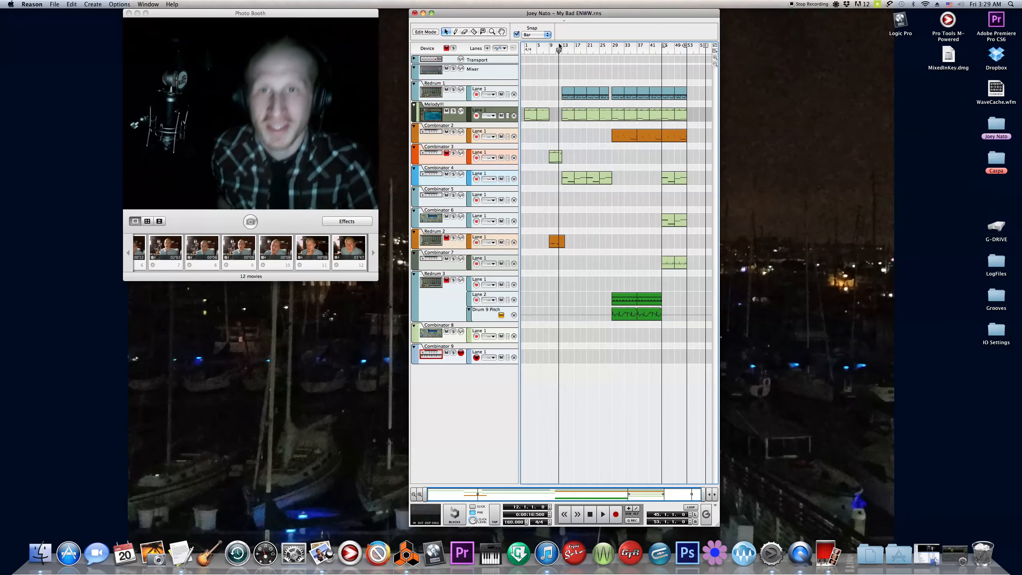
Play again from bar 13, stop near bar 15 and select the Redrum drum clip
click(551, 46)
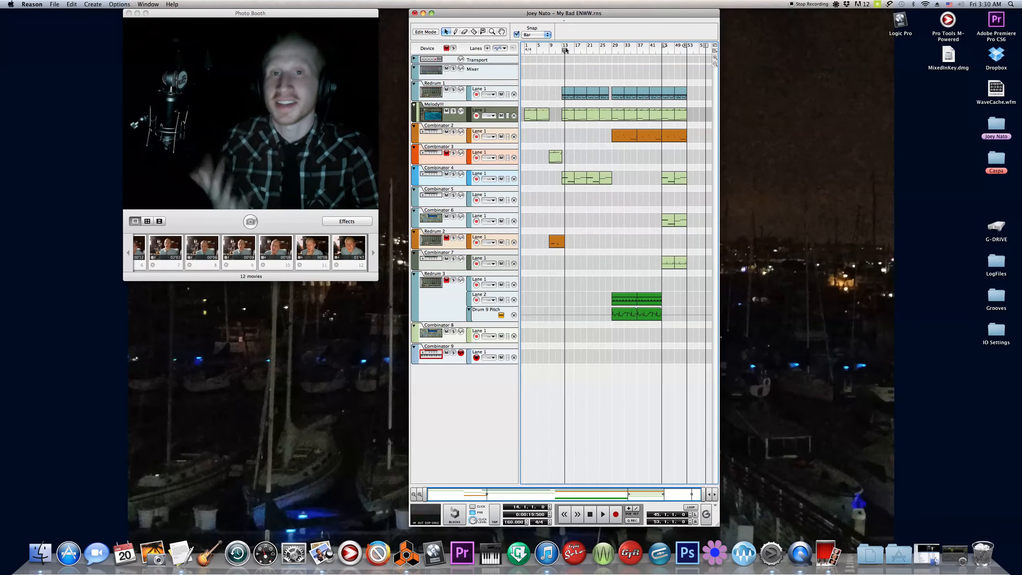
click(562, 50)
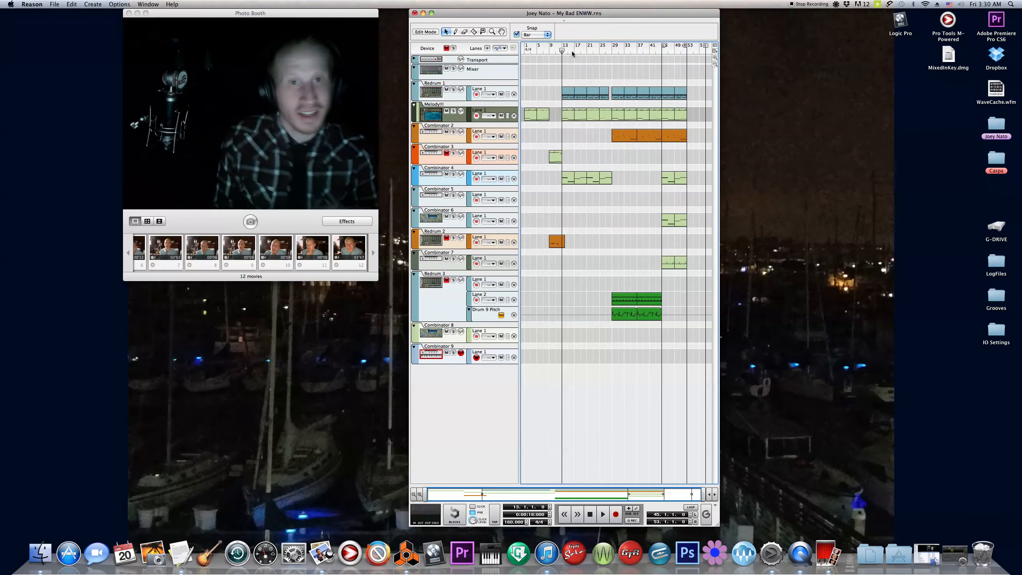
click(454, 91)
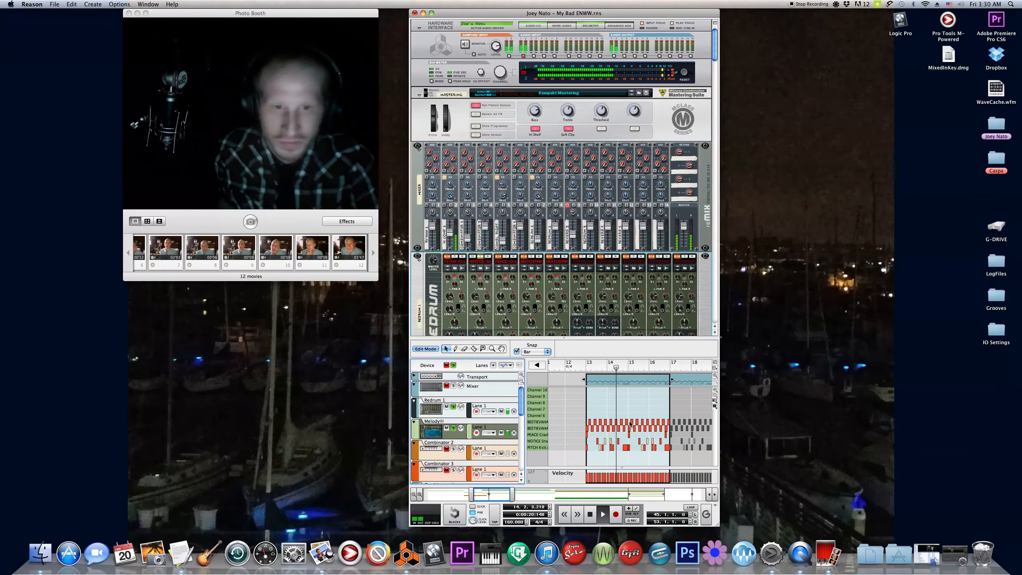
Play the Redrum drum clip from bar 13 and stop back at bar 13
click(645, 368)
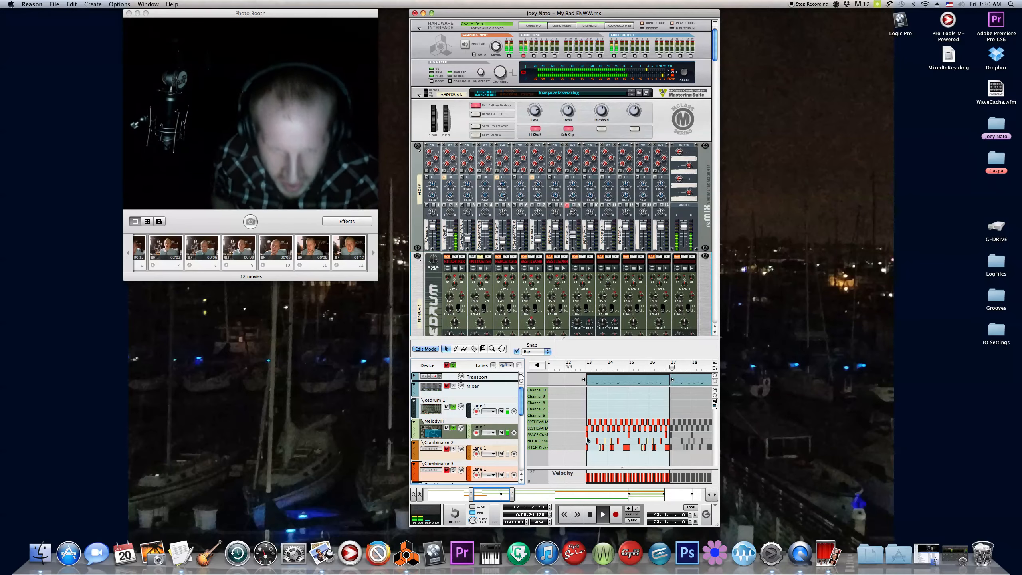
click(532, 351)
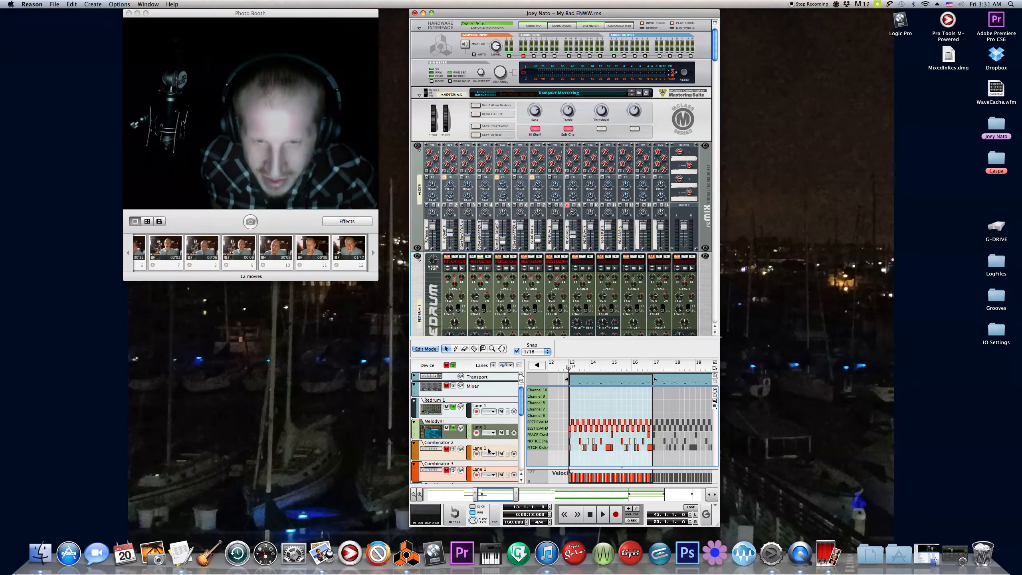
click(602, 514)
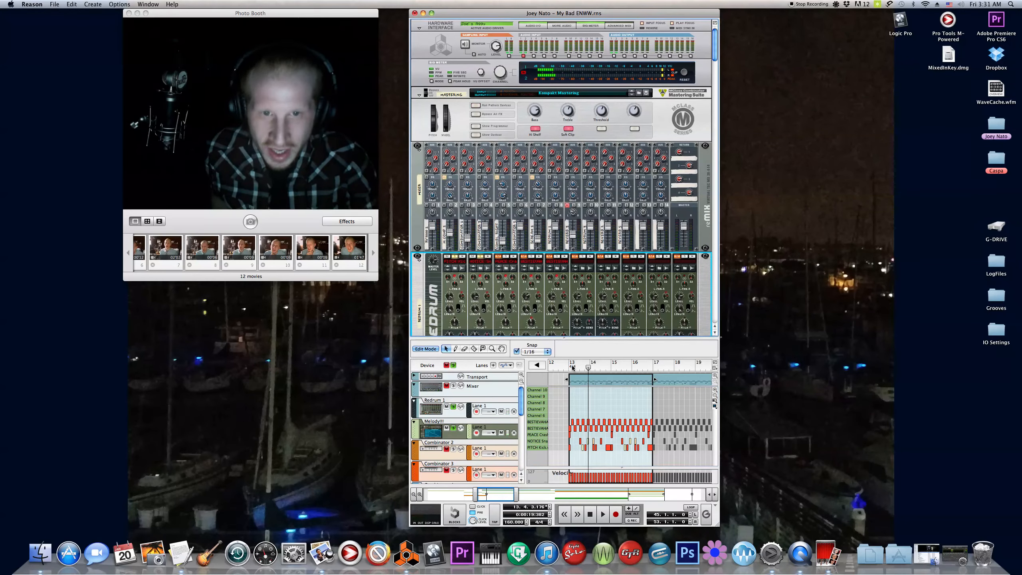
click(573, 362)
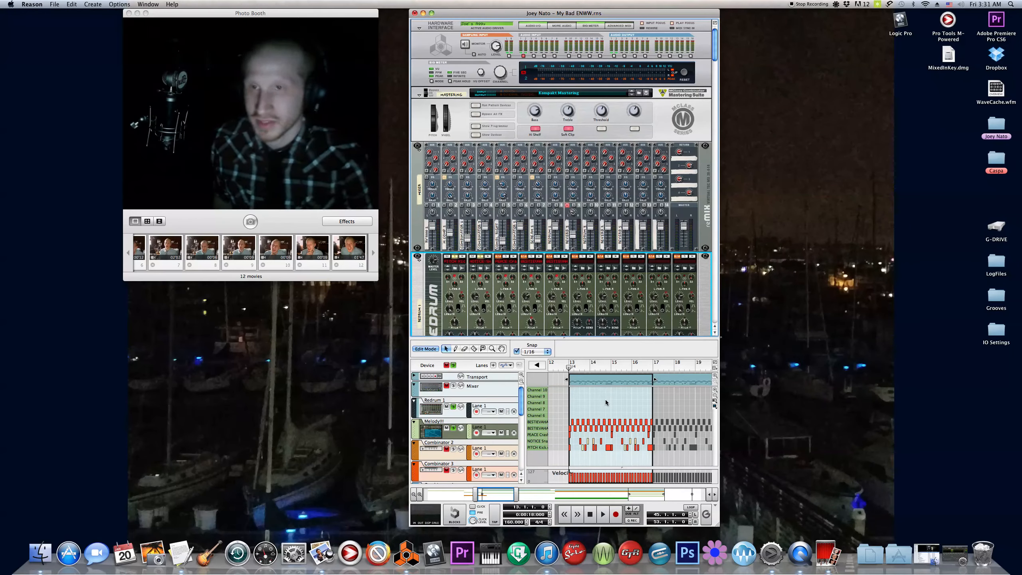
Replay the drum pattern, then show the full arrangement of all tracks
click(601, 514)
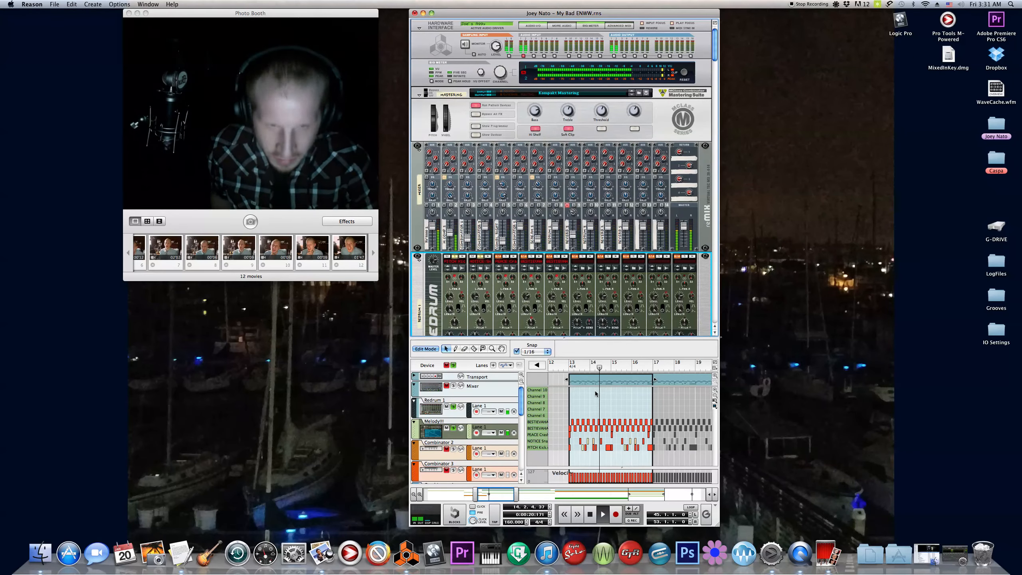
click(626, 371)
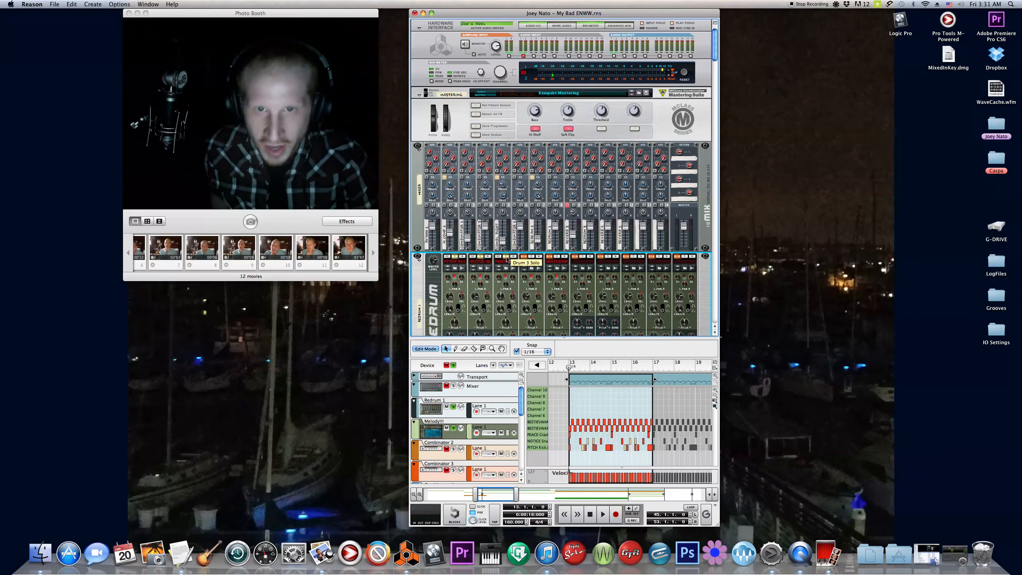
click(602, 514)
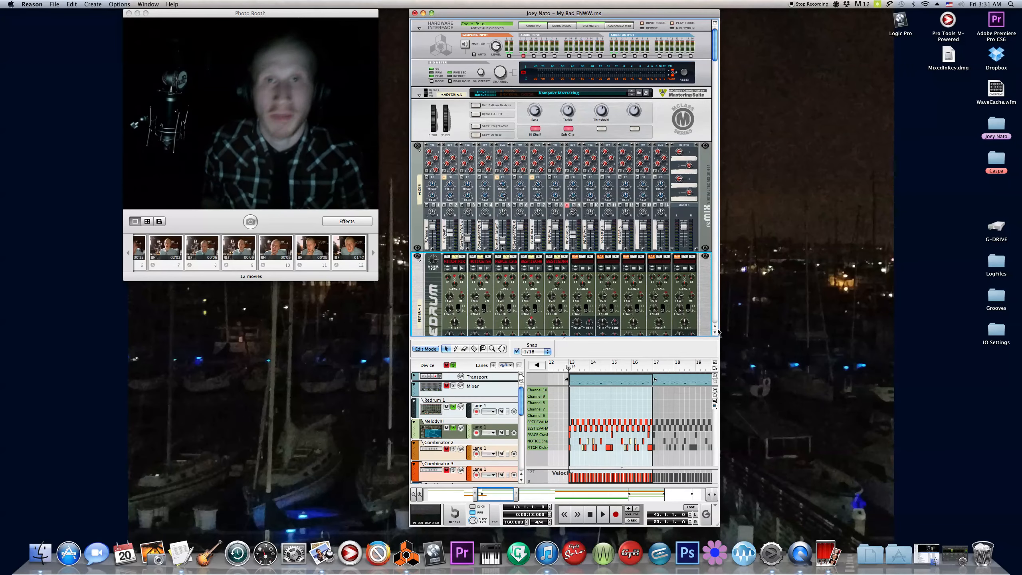
click(601, 514)
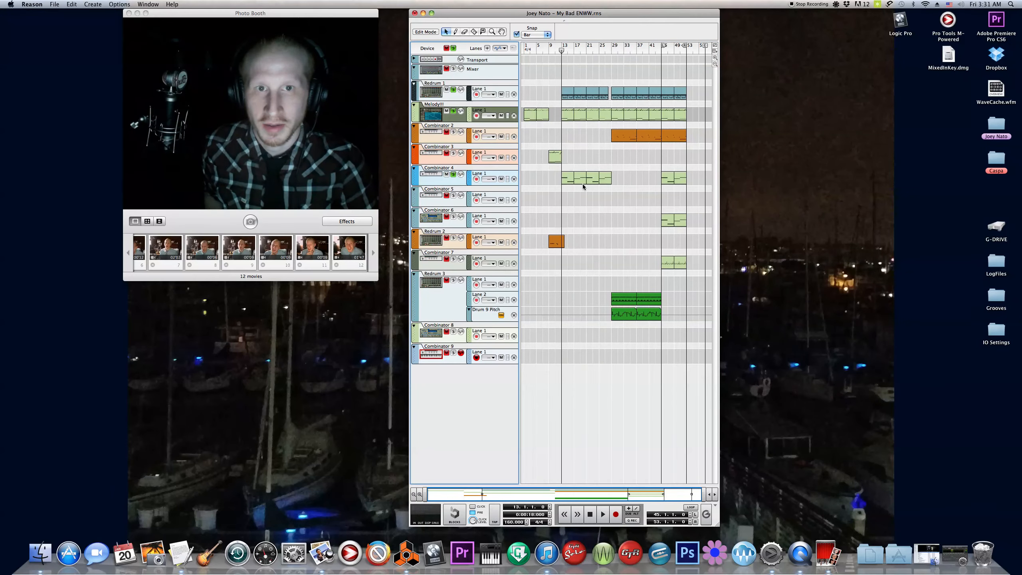
mouse_move(561, 183)
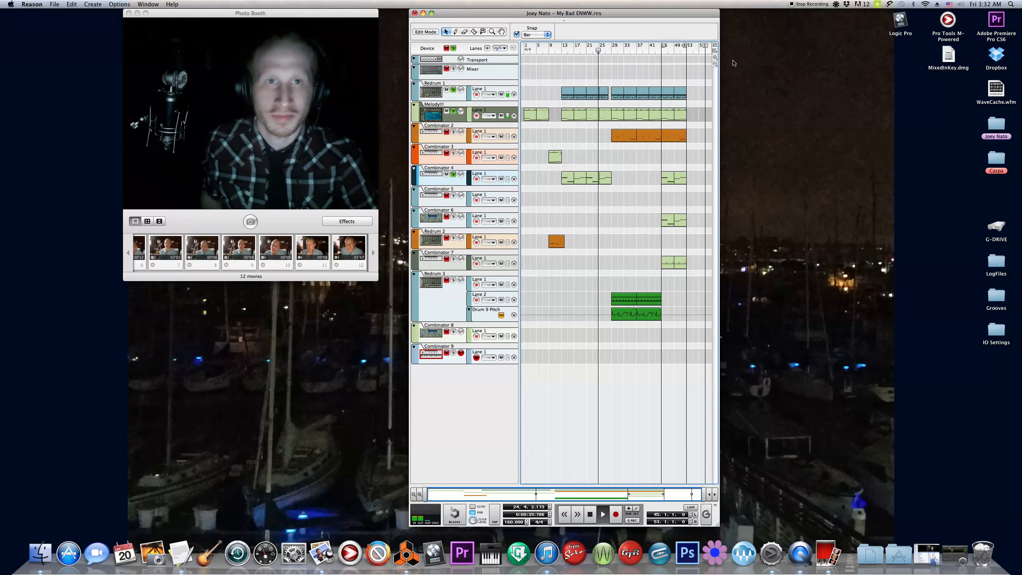
Jump the playback position to bar 17, then bar 29, during playback
click(836, 4)
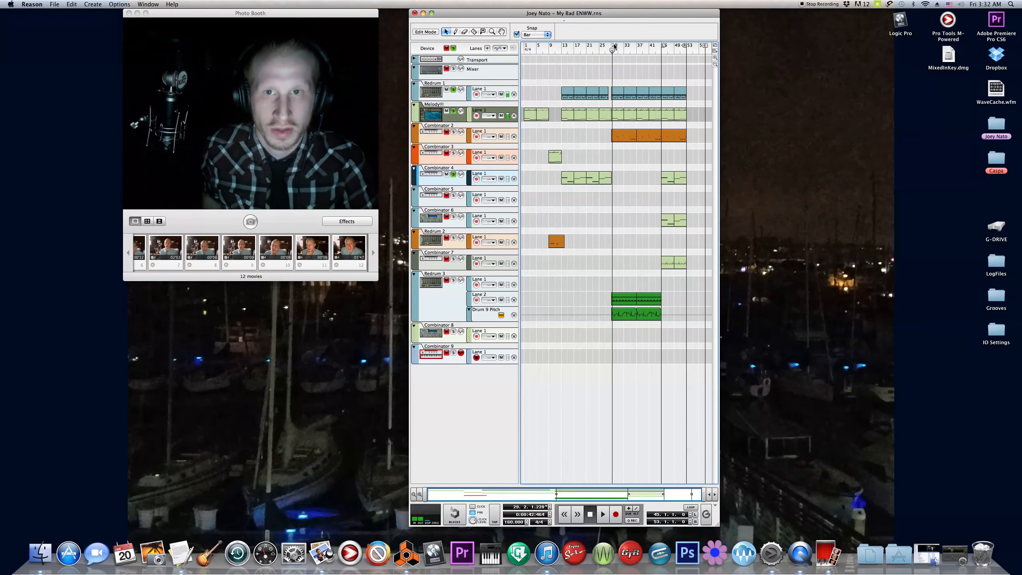
click(574, 45)
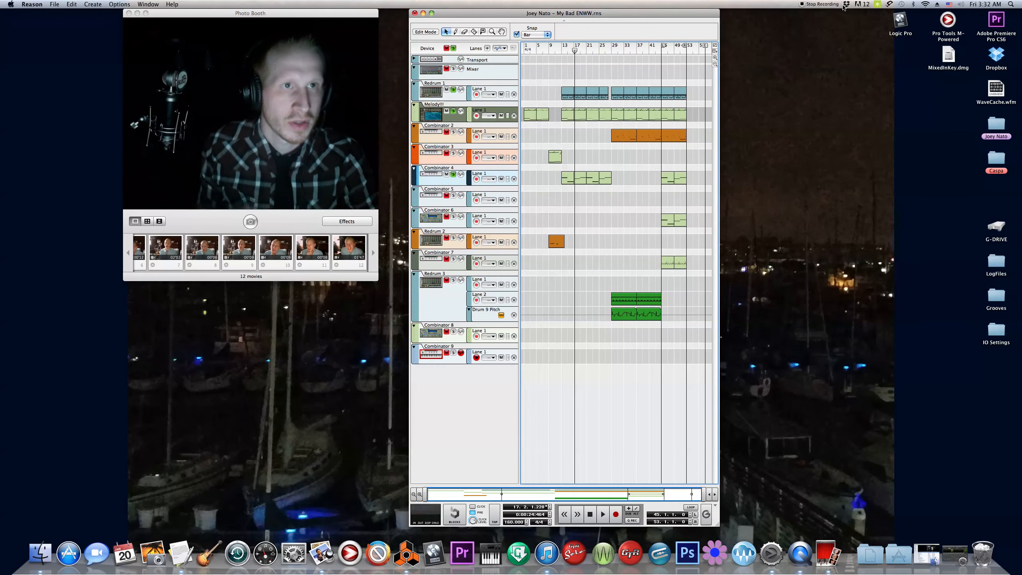
click(792, 4)
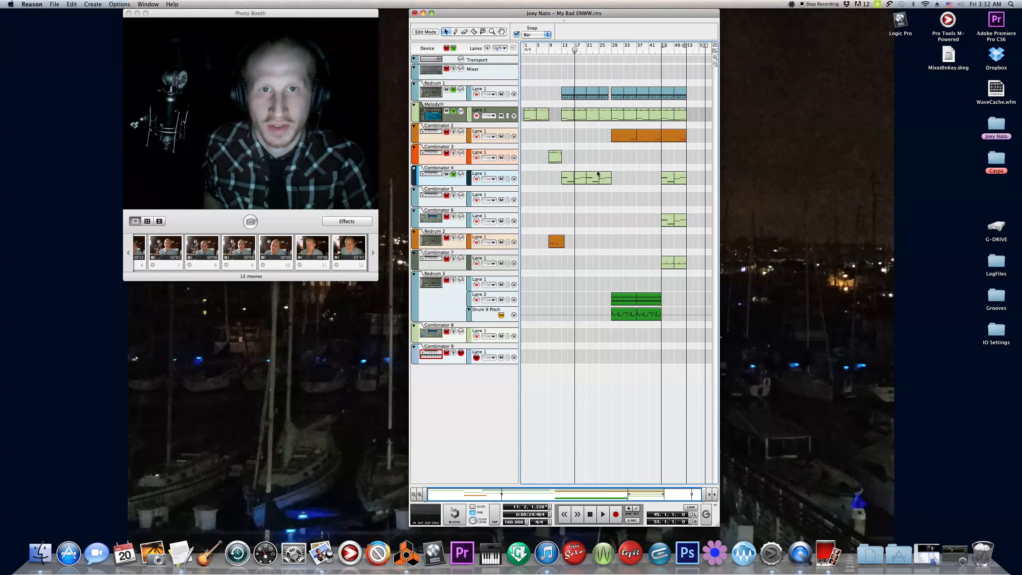
click(611, 50)
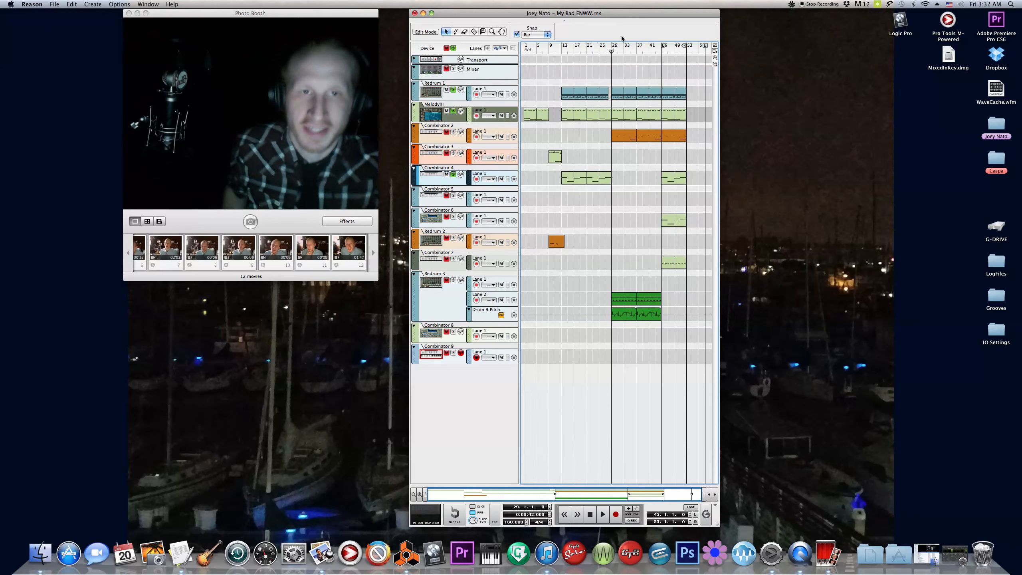
Jump to bar 45 and show the Electric Guitars track's NN-19 instrument
click(601, 514)
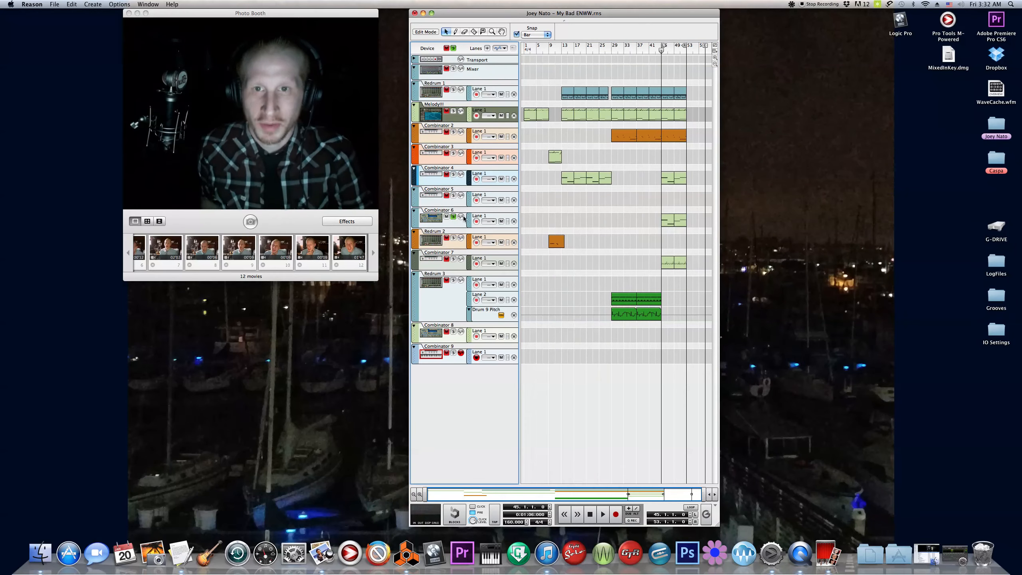
click(601, 514)
text(Electric Guitars)
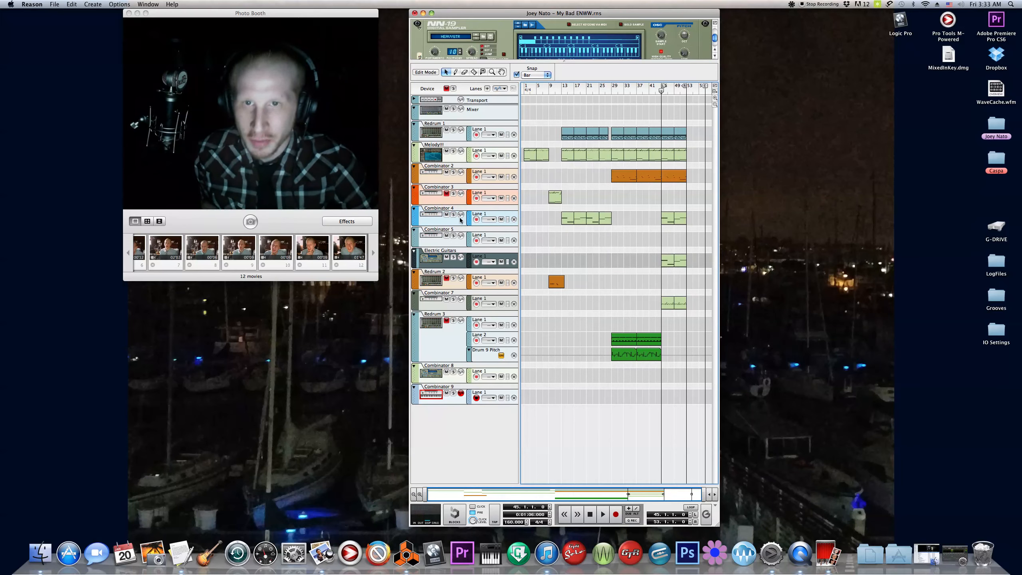
Select the bass track and bring its Combinator, Scream 4 and Subtractor into view
click(601, 514)
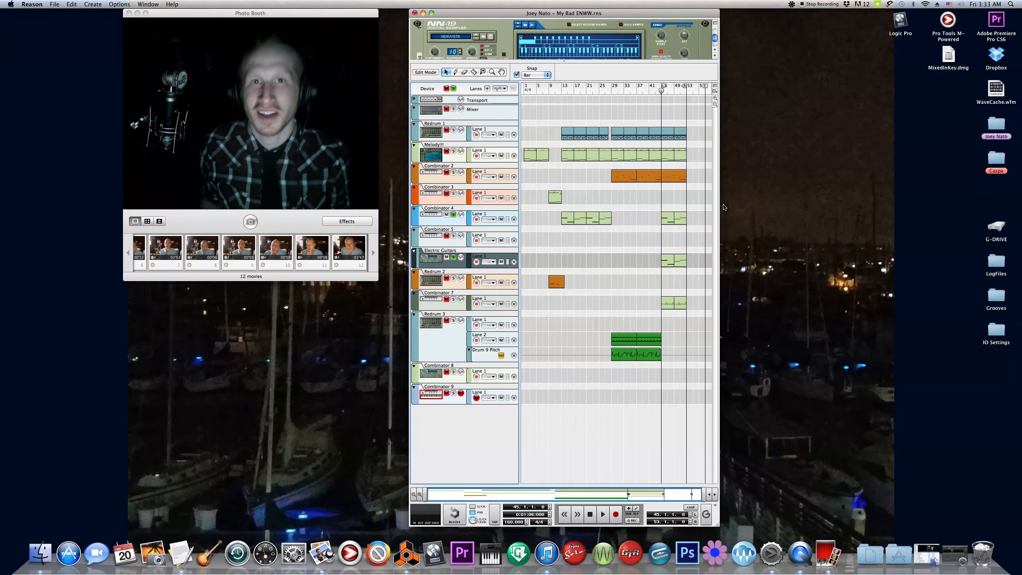
click(602, 514)
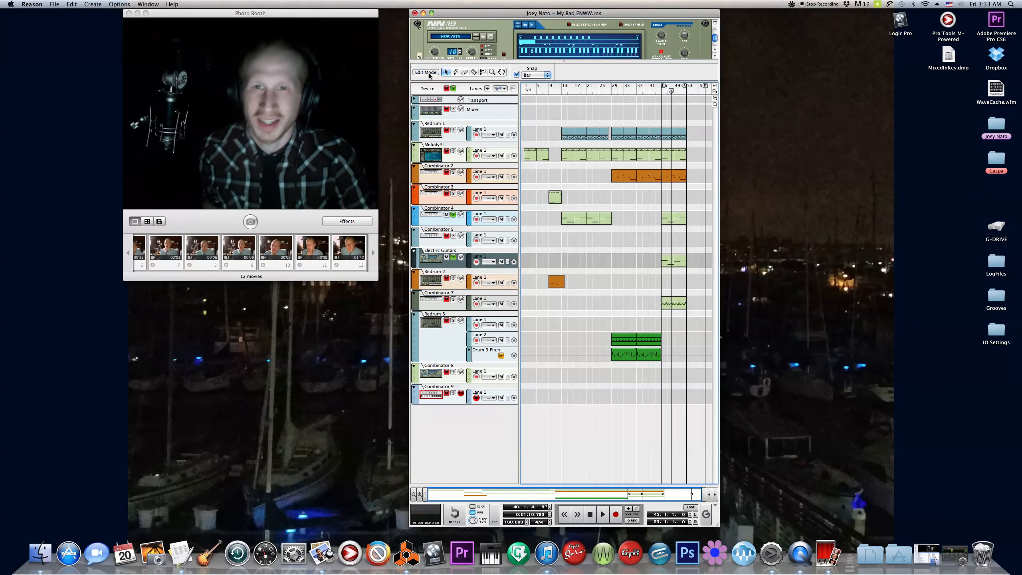
click(660, 90)
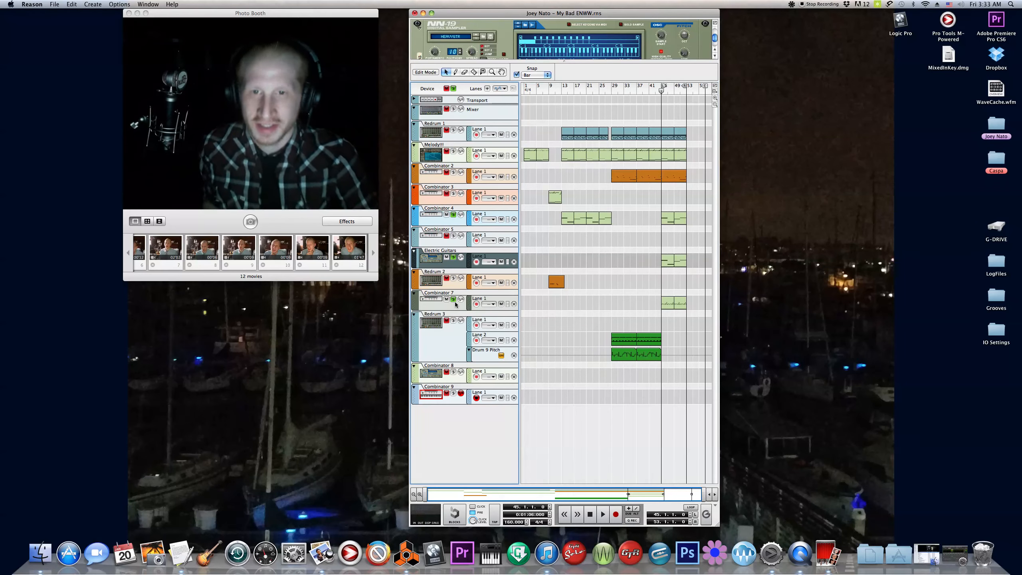
click(602, 515)
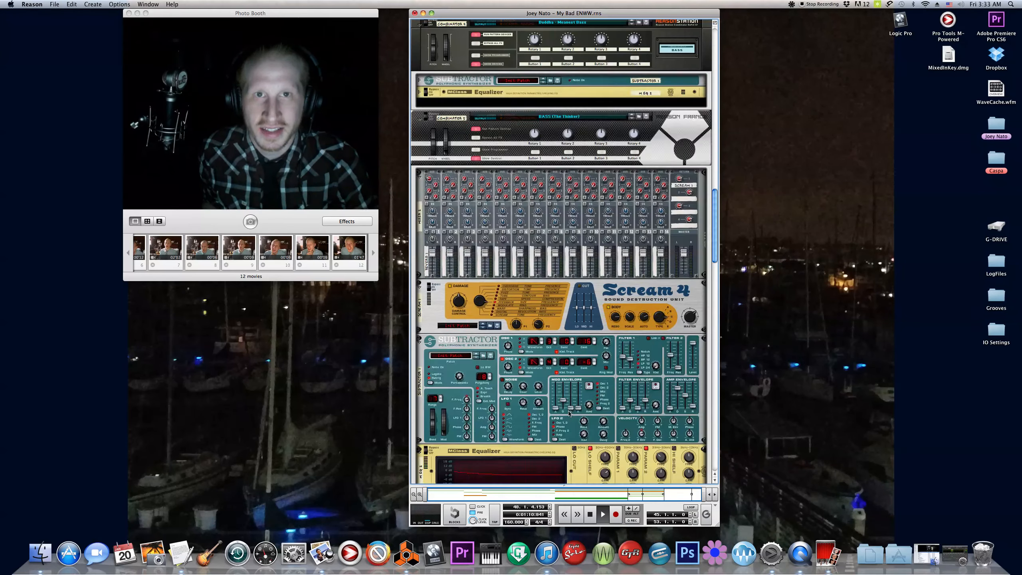
Scroll up and set the playback position to bar 9
scroll(up, 3)
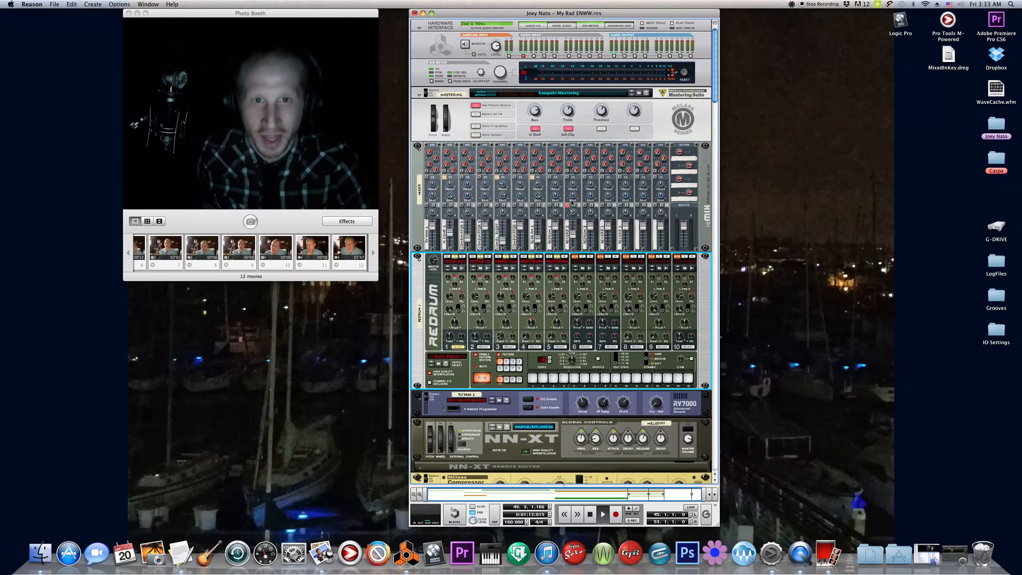
mouse_move(573, 208)
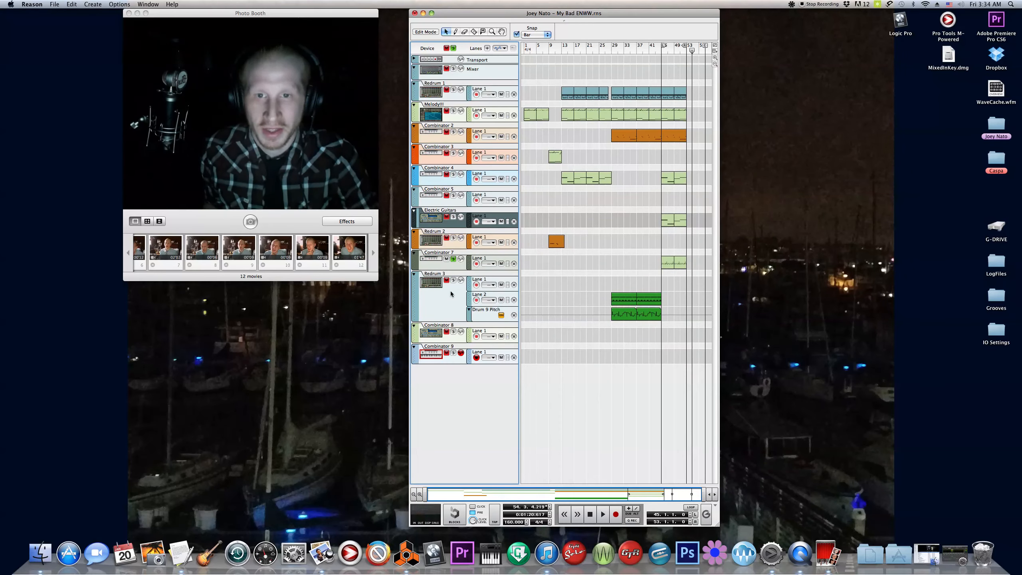
click(601, 515)
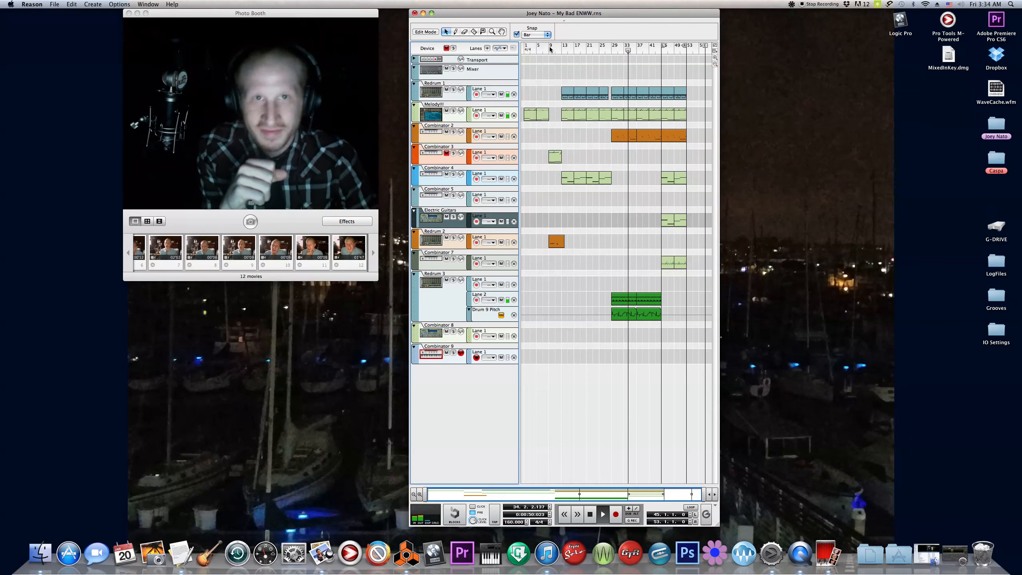
click(551, 49)
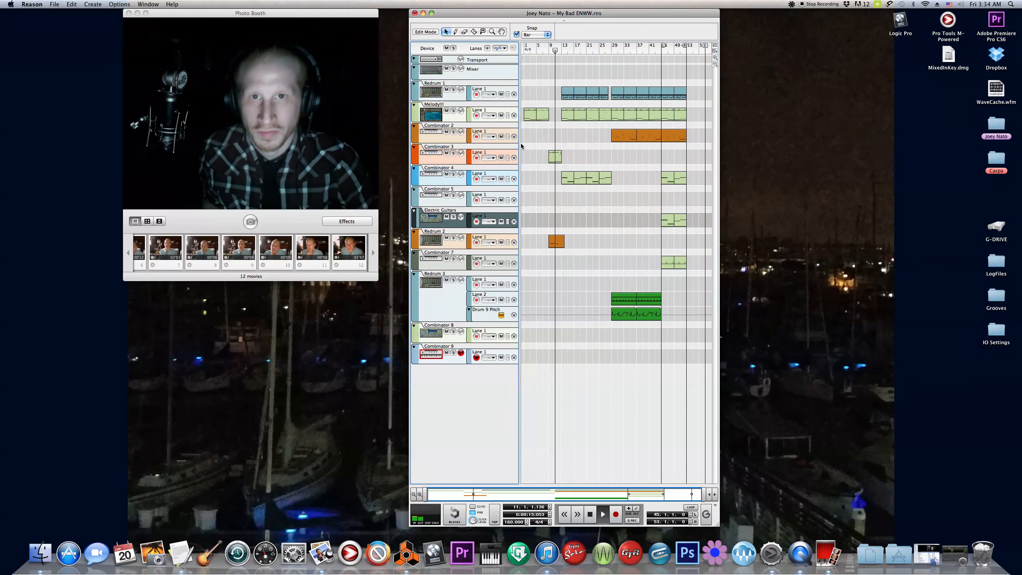
Open the melody clip at bars 9–13 for note and velocity editing
click(554, 114)
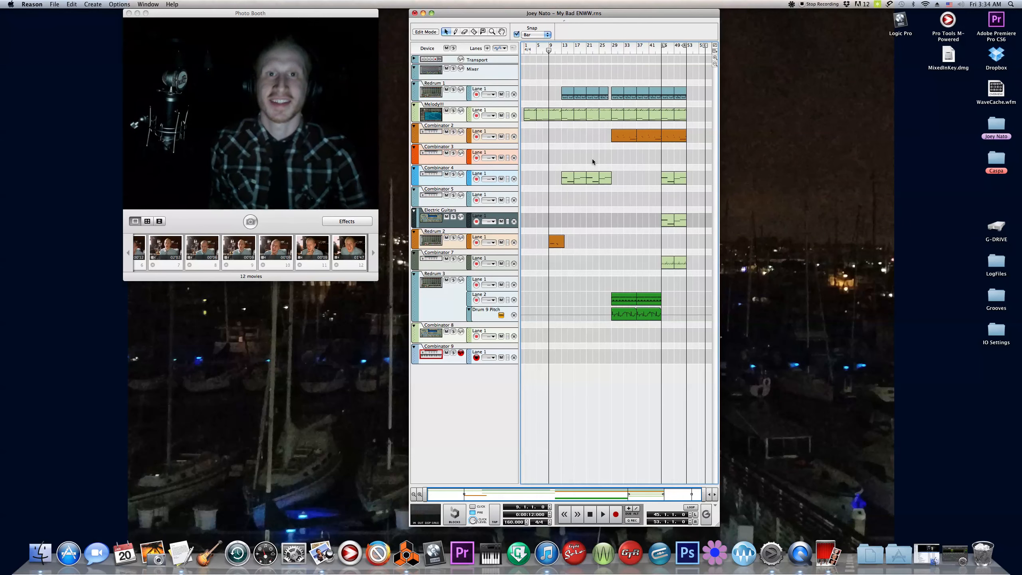
click(602, 515)
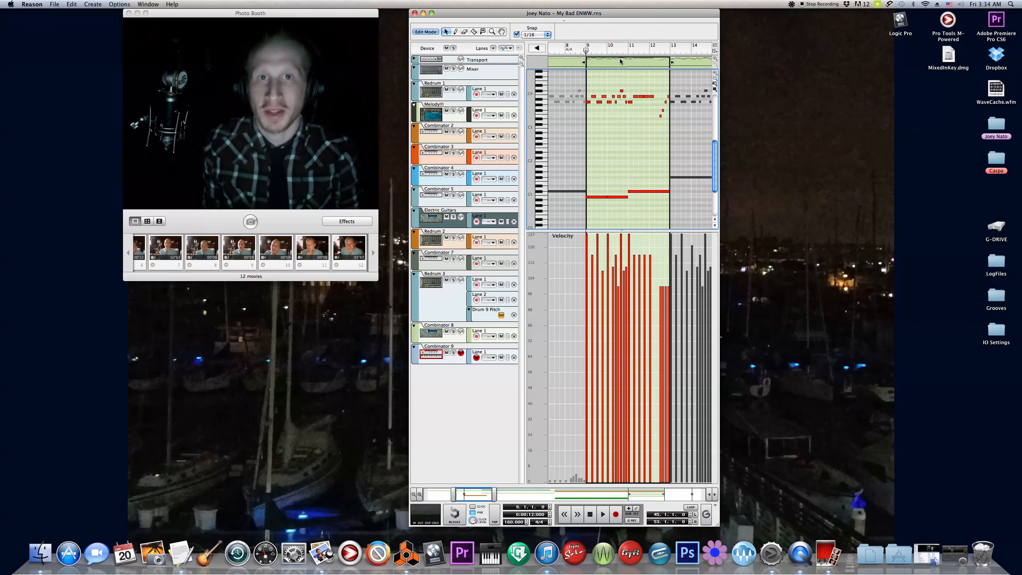
Leave Edit Mode and return to the full-song arrangement overview
click(602, 515)
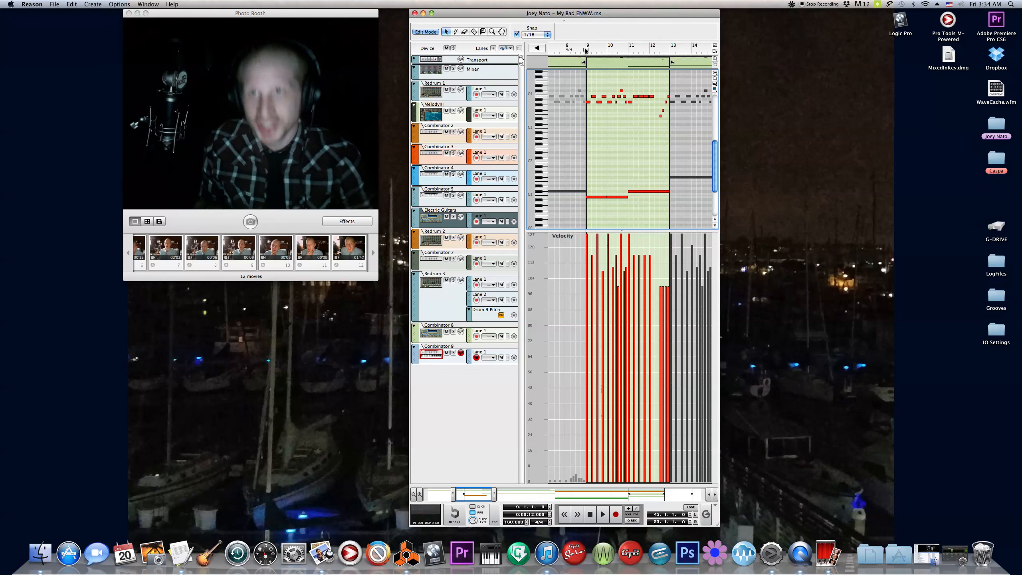
click(601, 515)
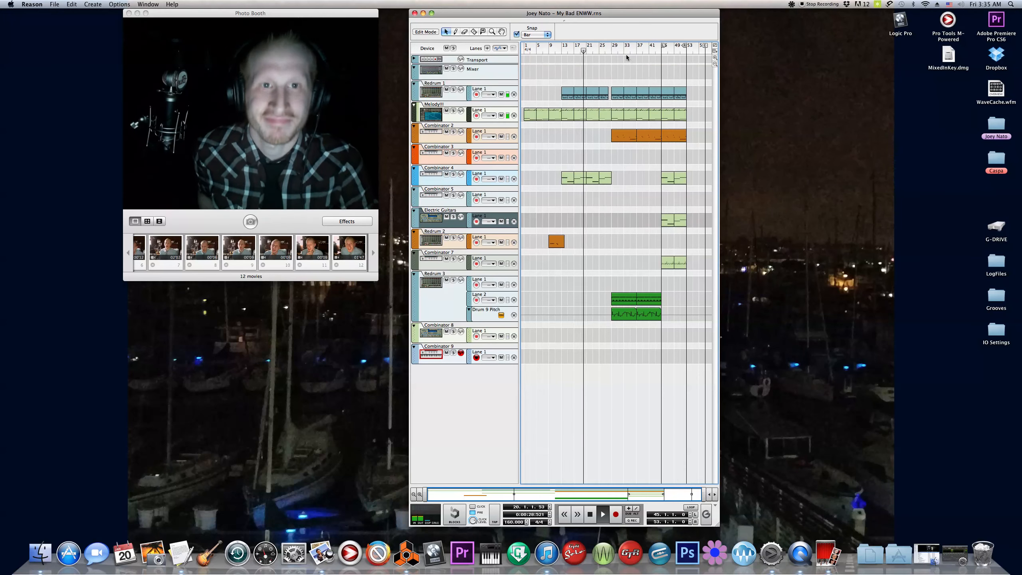
Open the orange Combinator 2 bass clip around bars 29–35 for note editing
click(586, 50)
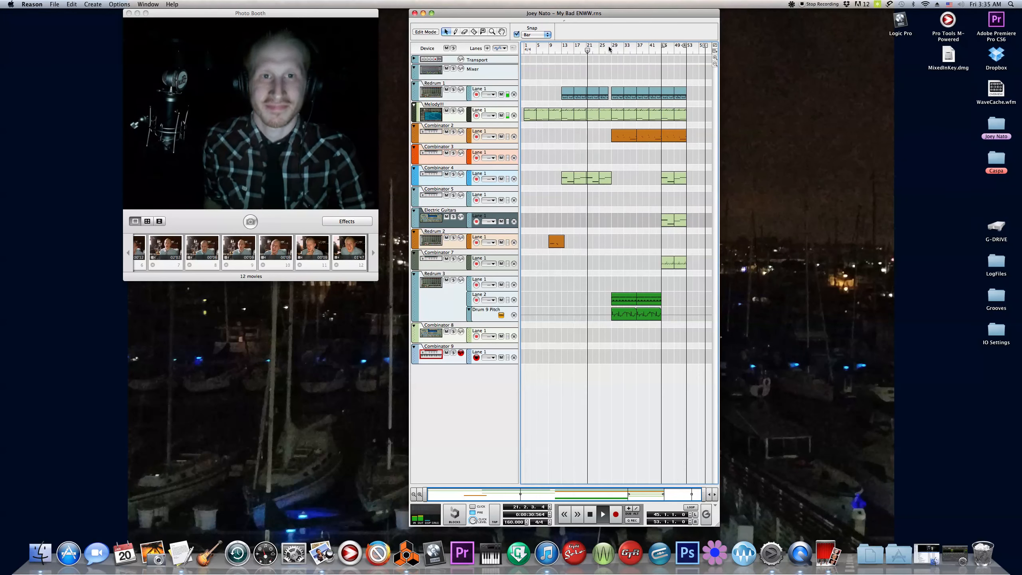
click(613, 45)
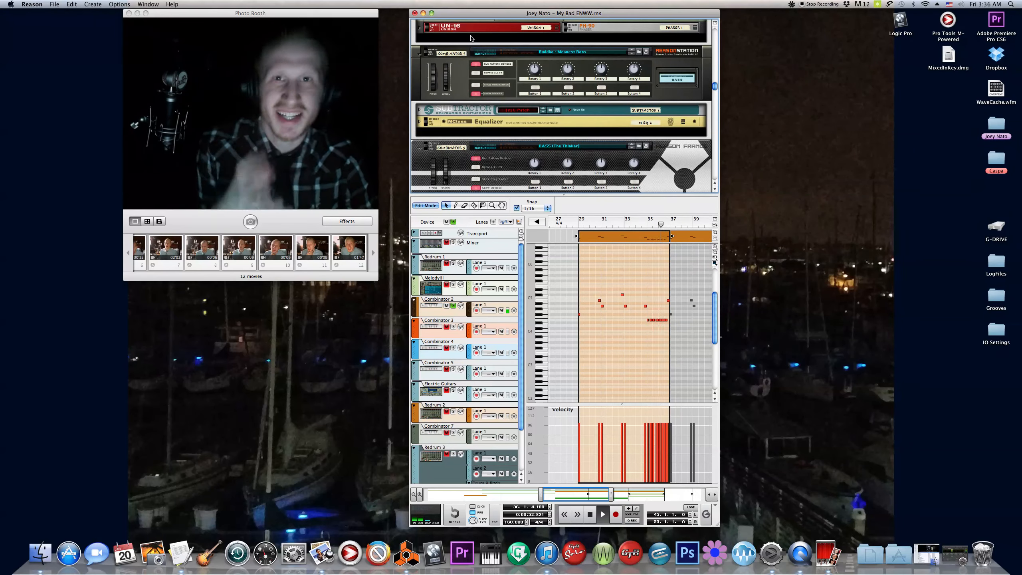
Switch out of bass note Edit Mode back to the whole-song arrangement with all tracks' clips
click(445, 205)
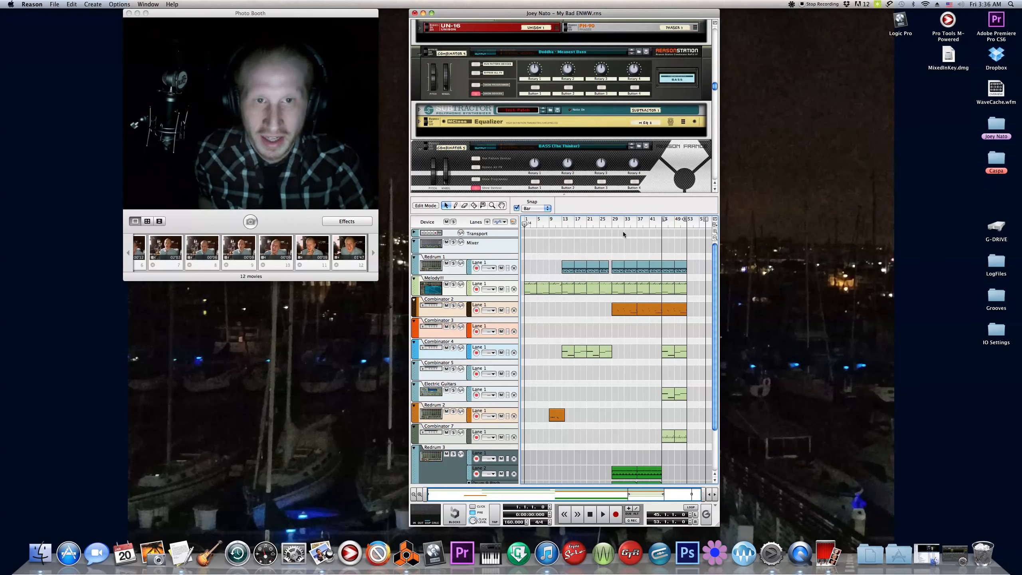
click(602, 514)
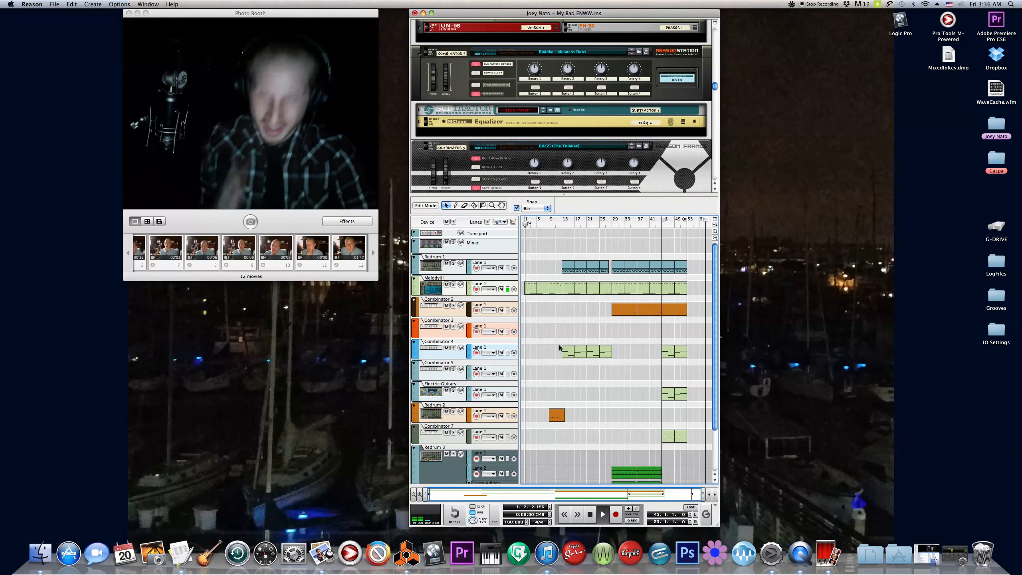